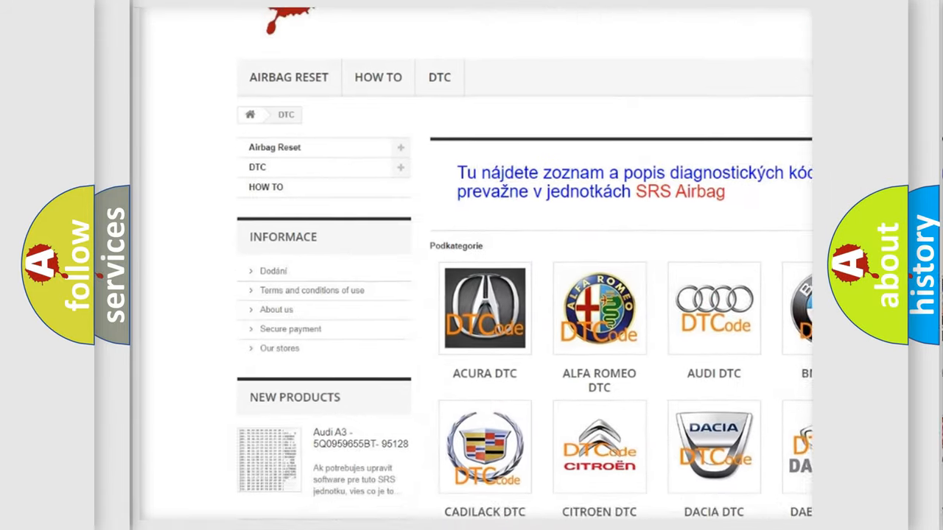
scroll(down, 3)
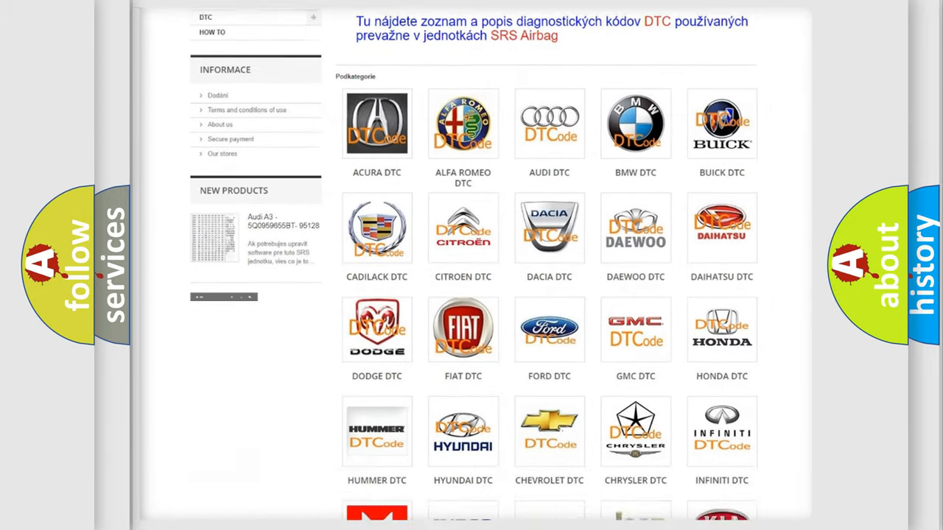
scroll(down, 3)
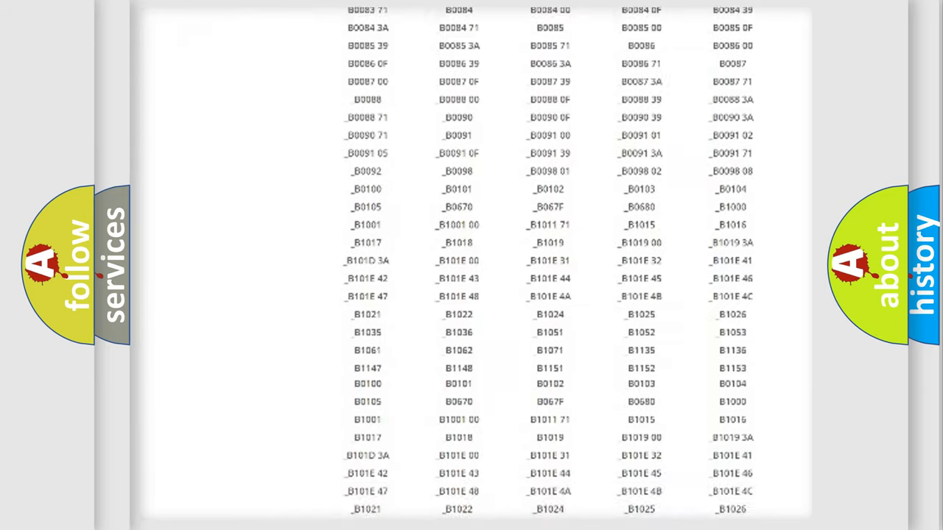
scroll(down, 3)
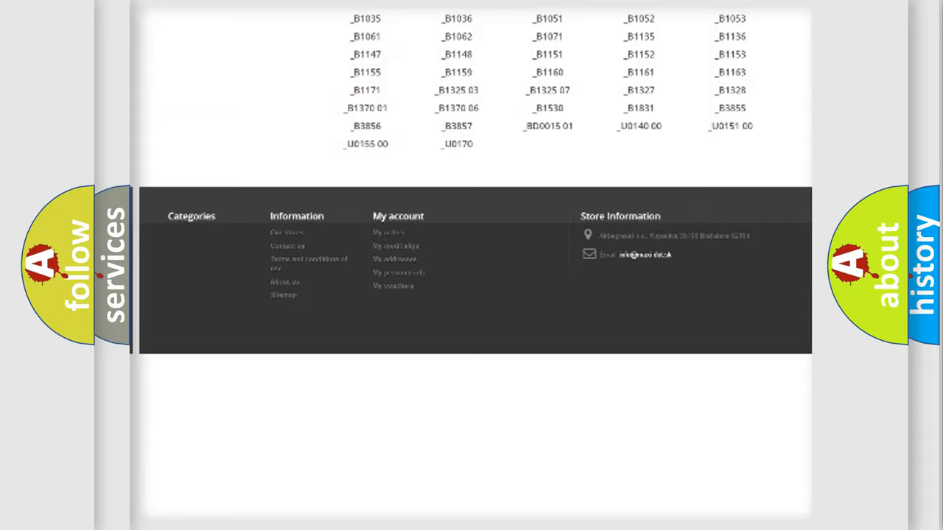